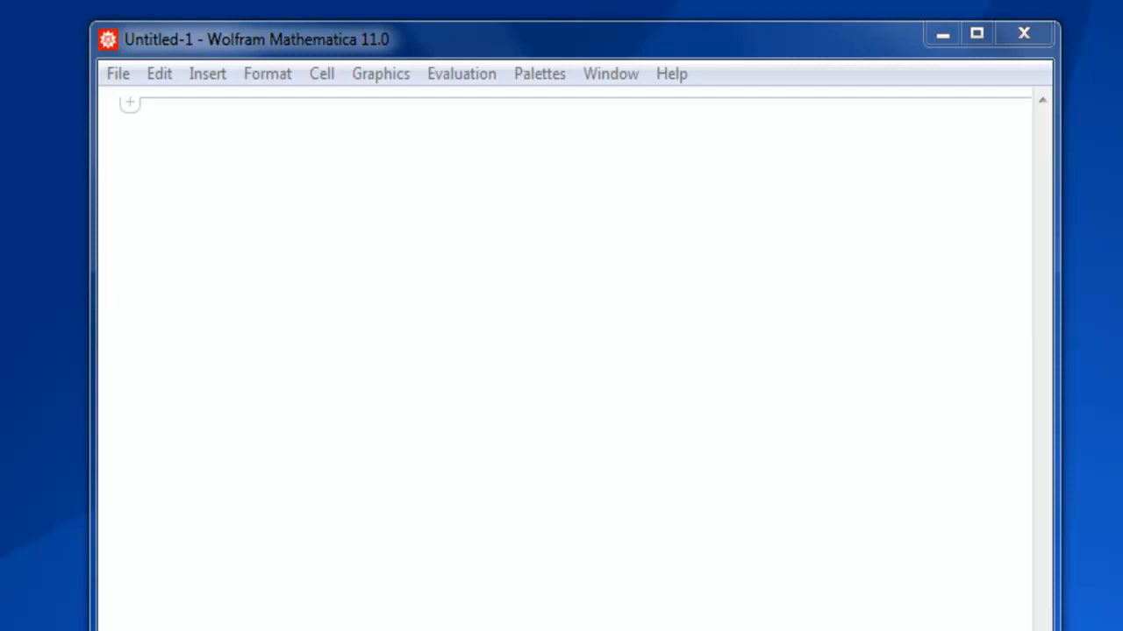
{"action": "mouse_move", "coordinate": [17, 623]}
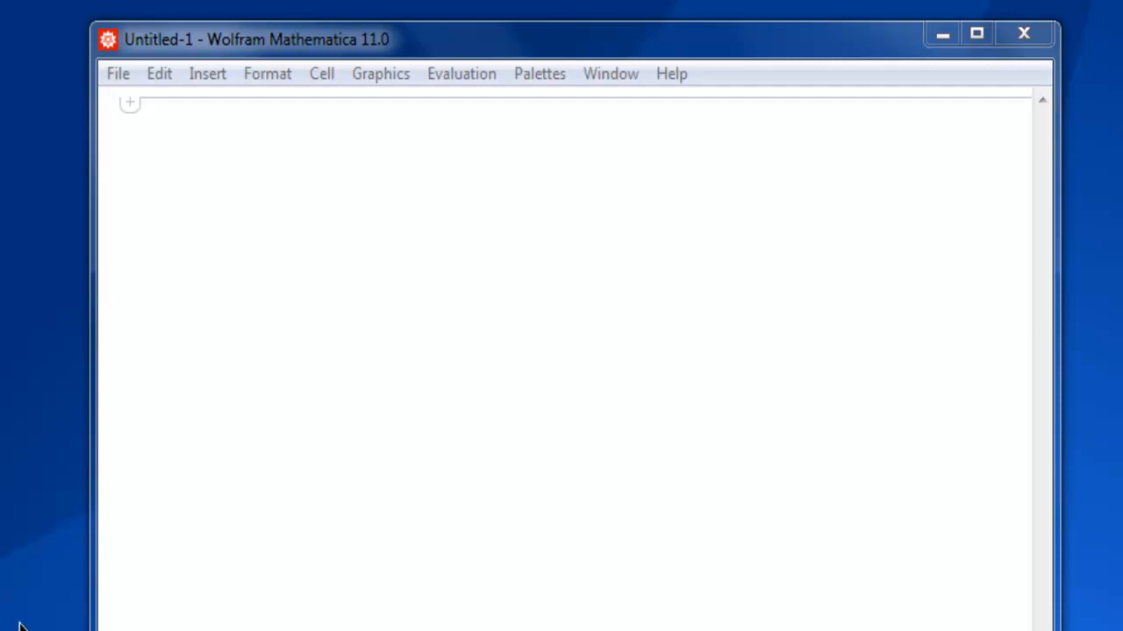
Step: Enter mat1 = {{1, 2, 3}, {4, 5, 6}} and evaluate it to get the 2×3 list of lists
{"action": "left_click", "coordinate": [118, 73]}
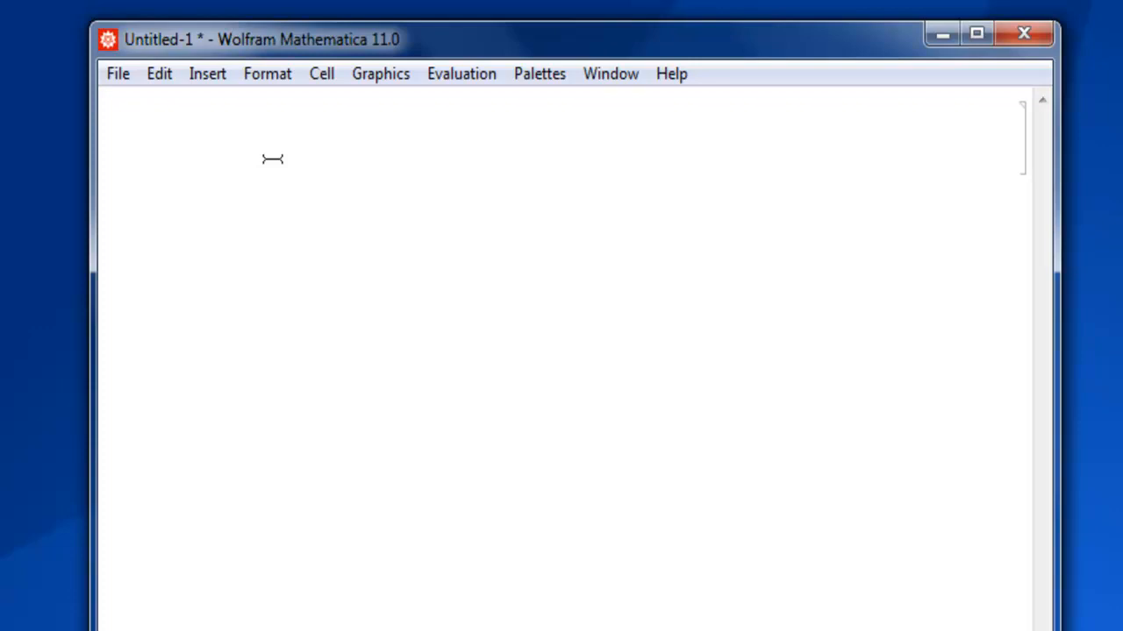
{"action": "left_click", "coordinate": [182, 165]}
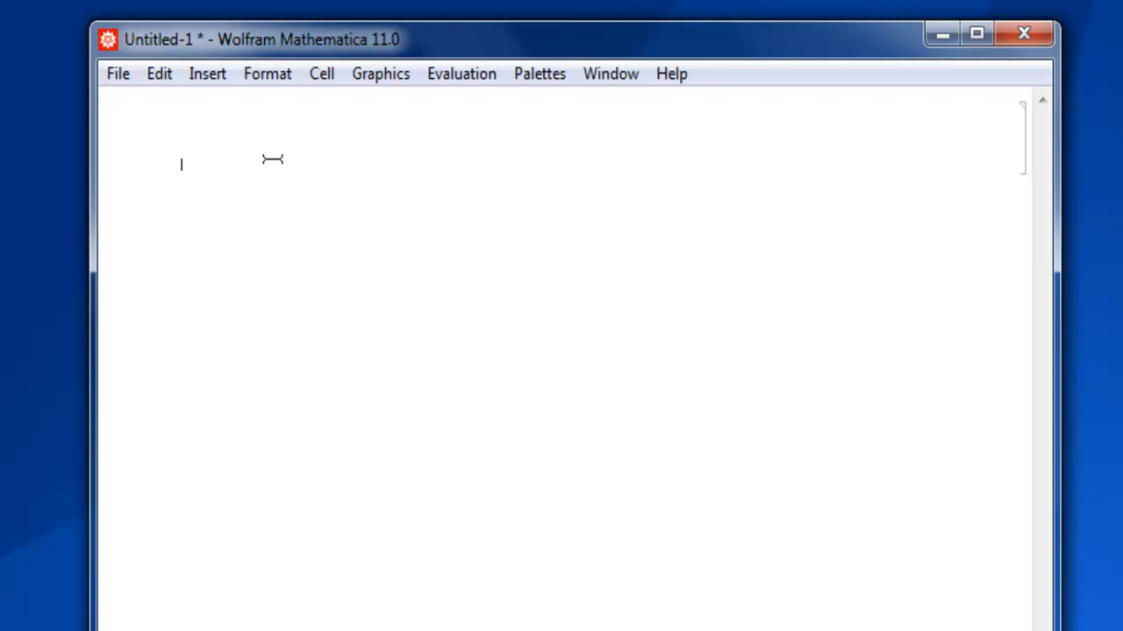
{"action": "type", "text": "mat1 ="}
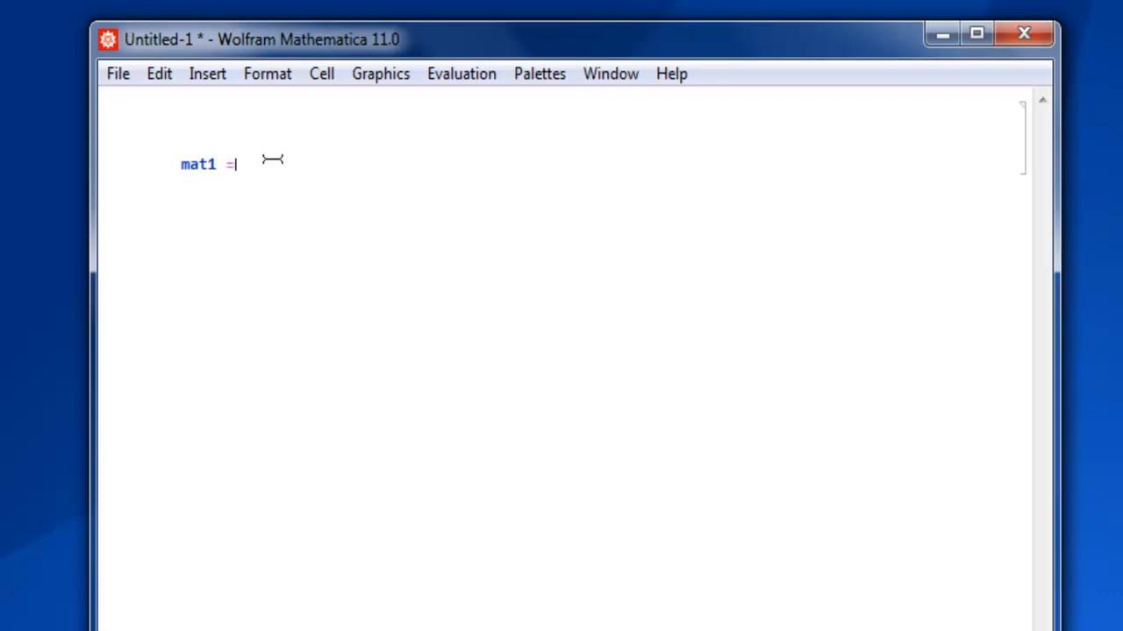
{"action": "type", "text": "{"}
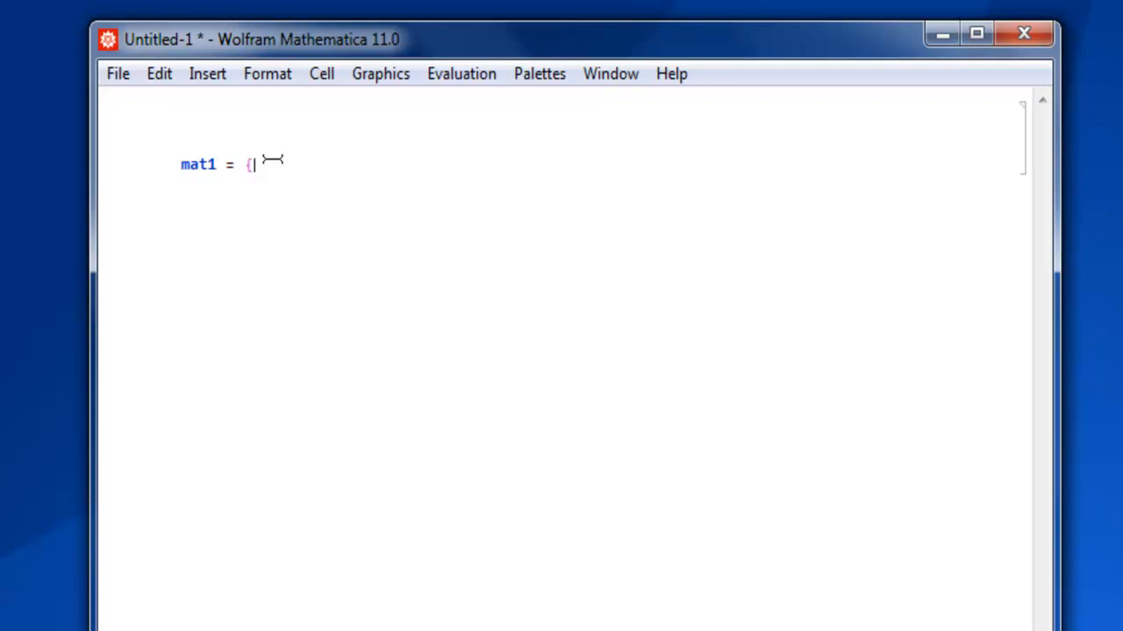
{"action": "type", "text": "{1"}
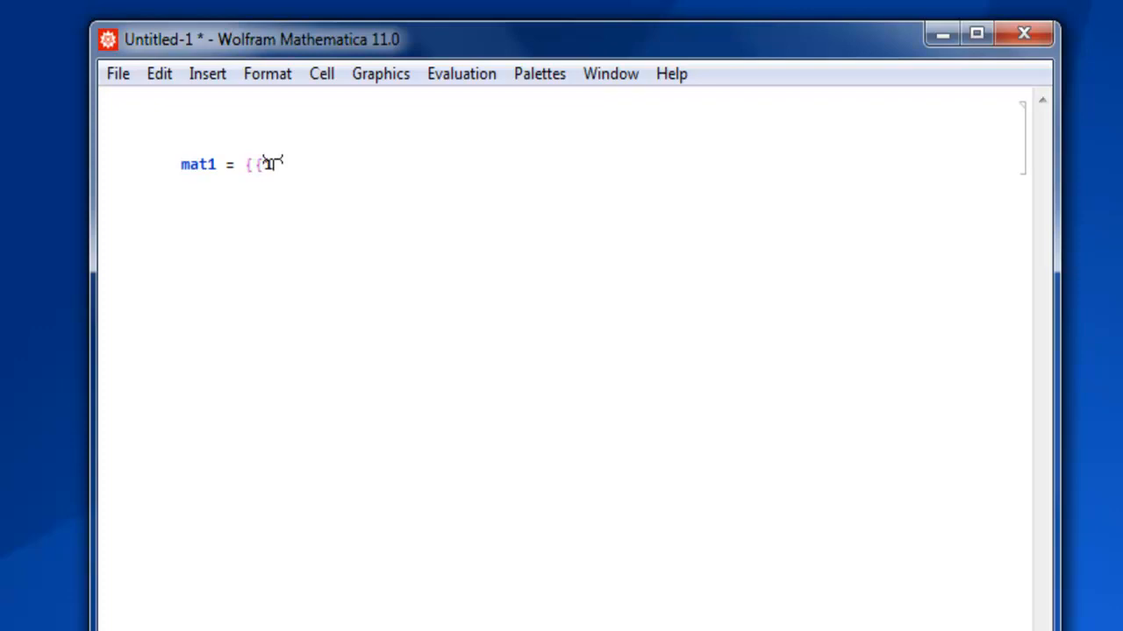
{"action": "type", "text": ", 2,"}
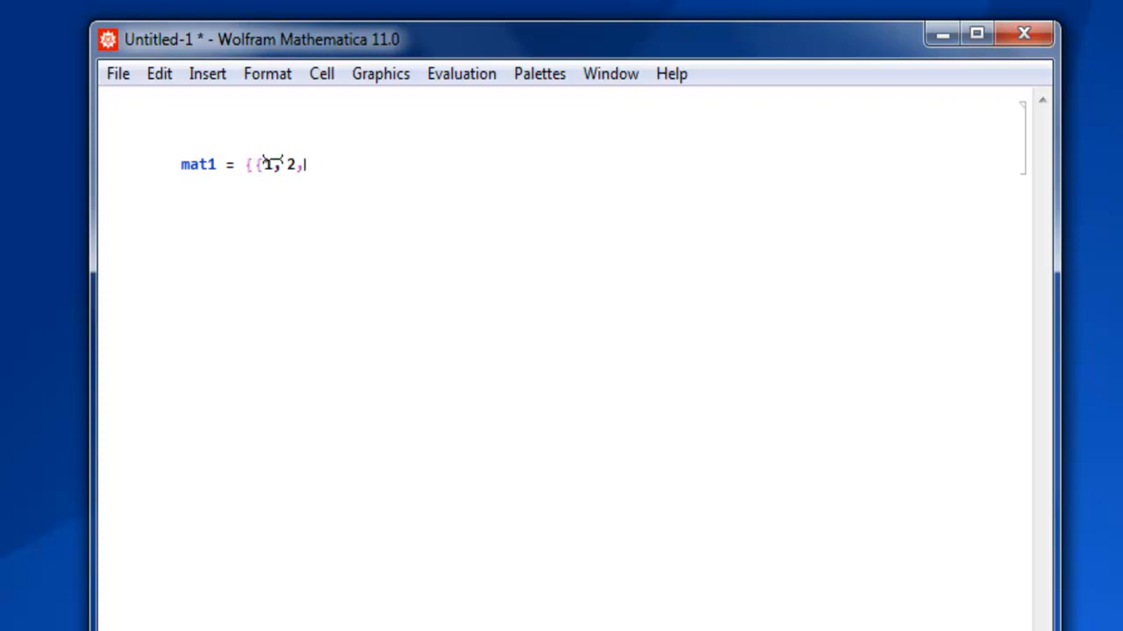
{"action": "type", "text": "3}}"}
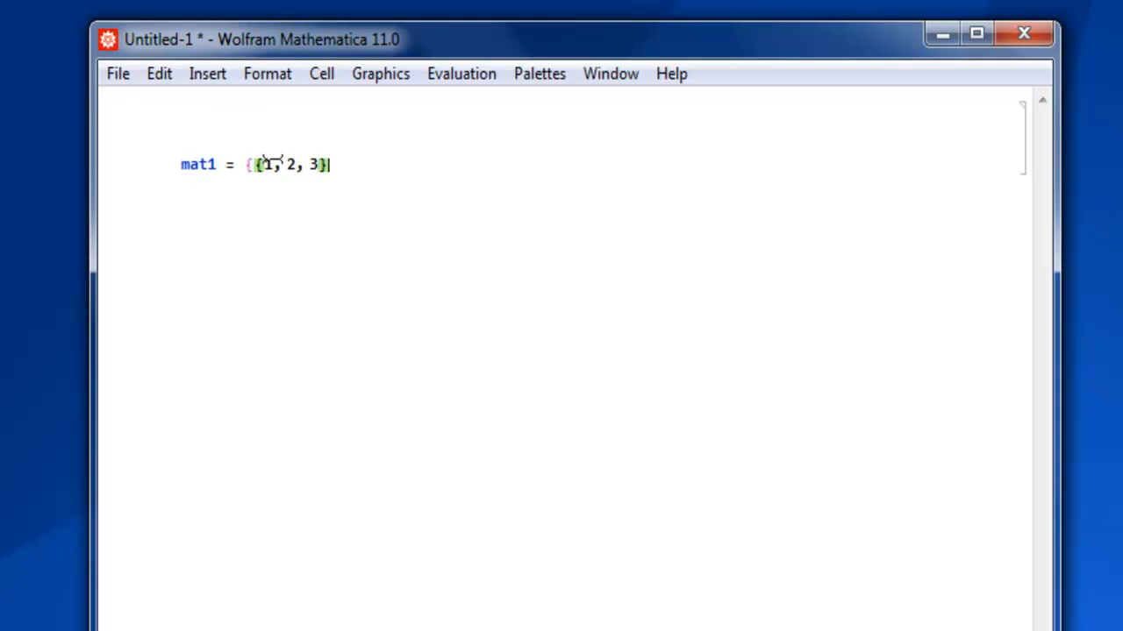
{"action": "type", "text": ","}
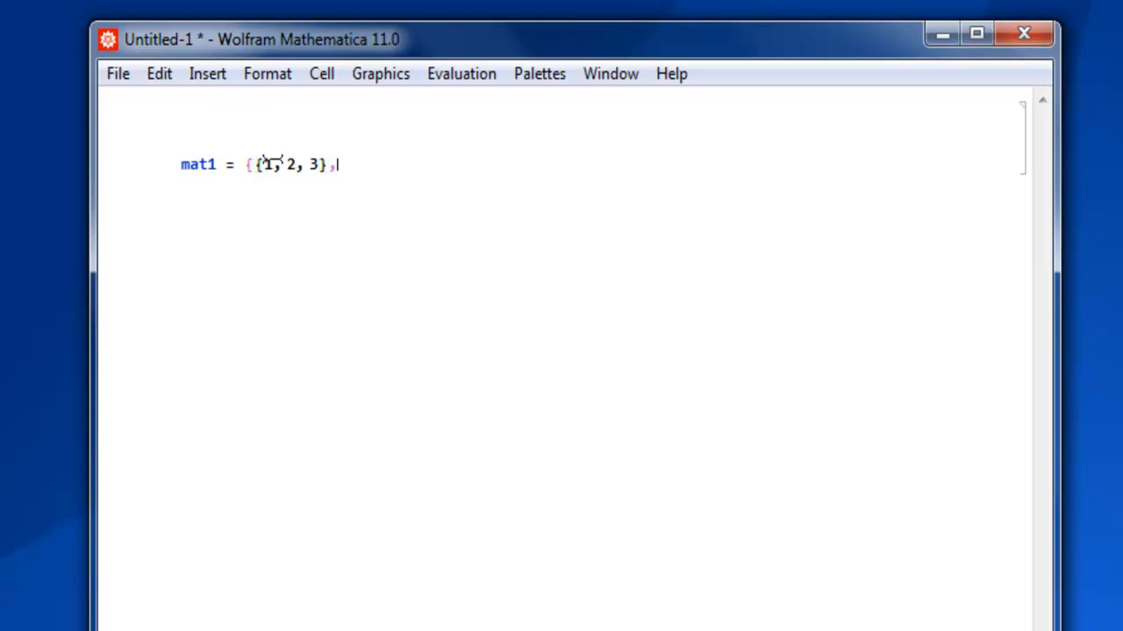
{"action": "type", "text": "{"}
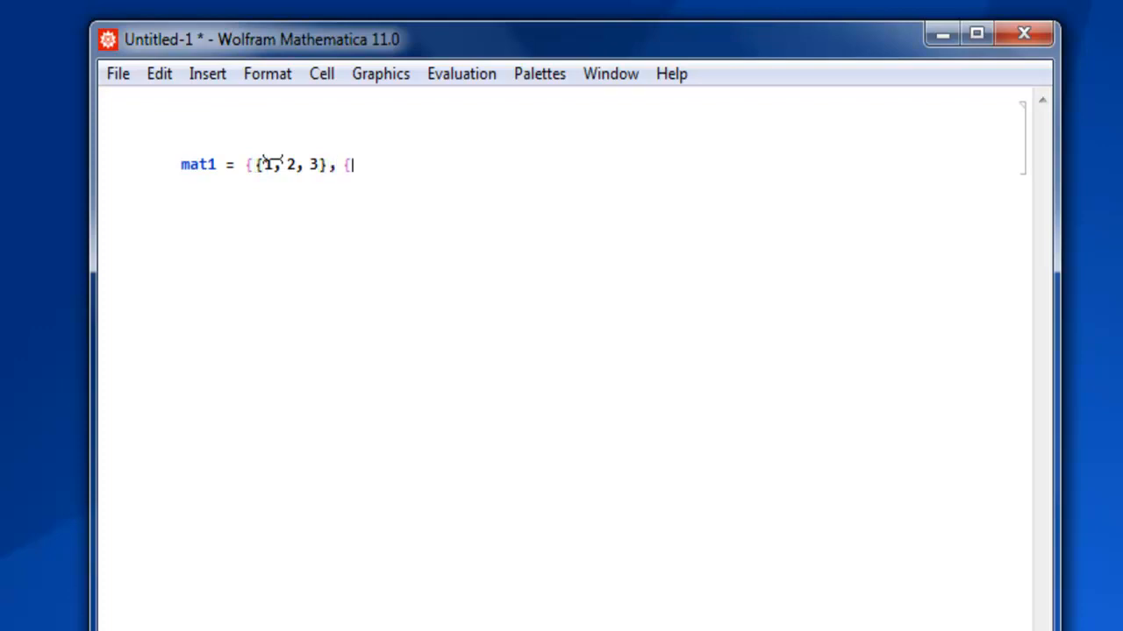
{"action": "type", "text": "4,"}
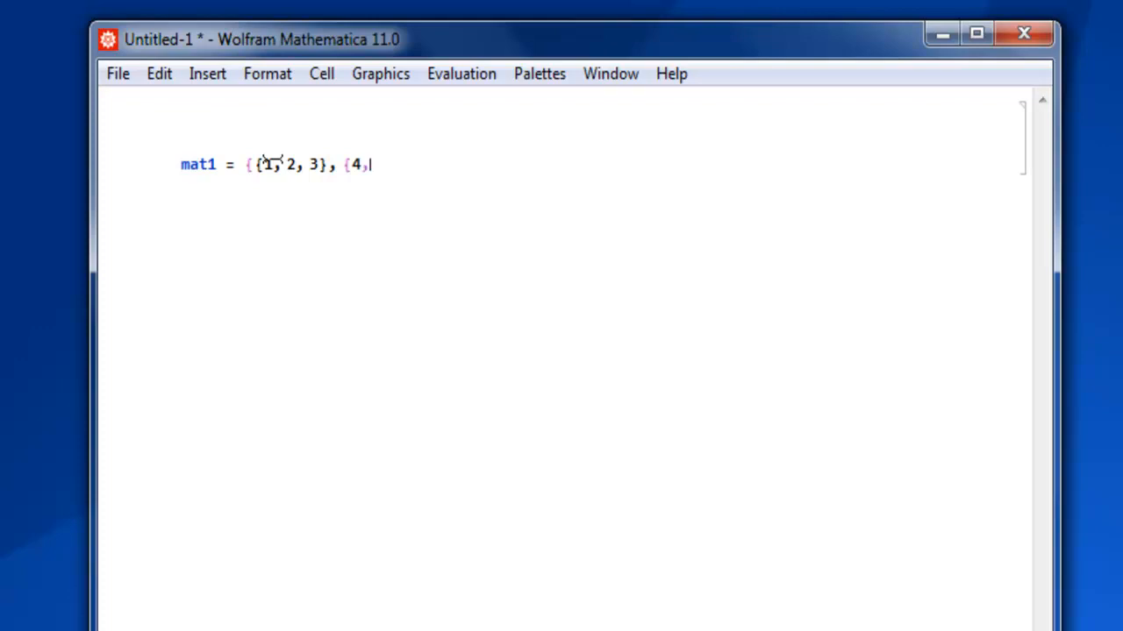
{"action": "type", "text": "5, 6}}"}
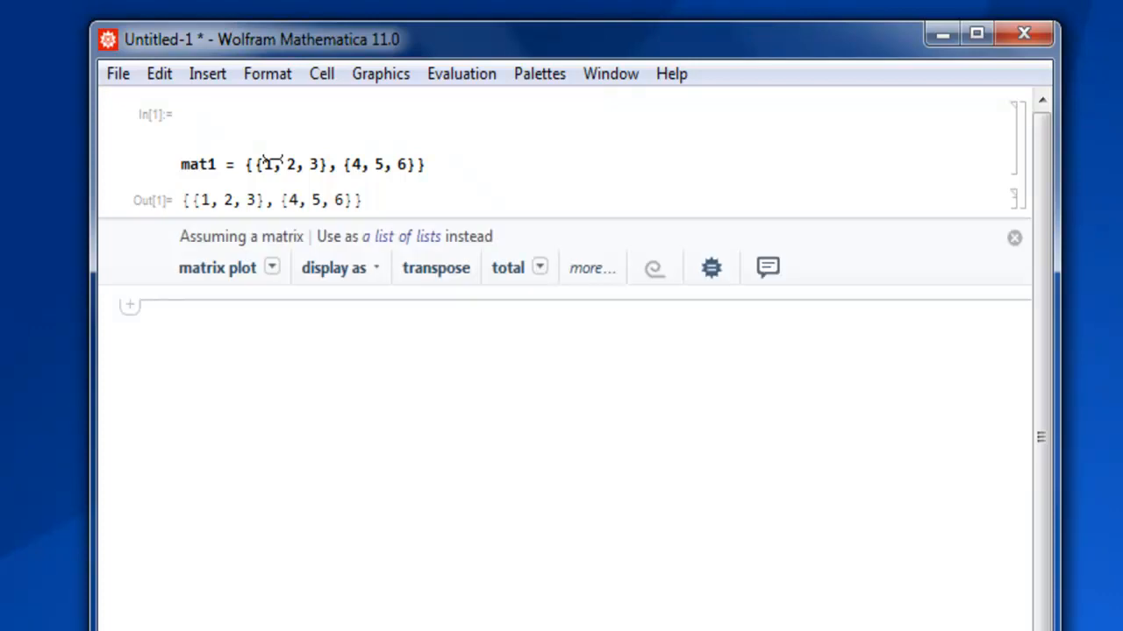
Step: Enter mat2 = MatrixForm[mat1] below, displaying mat1 as a formatted 2×3 matrix
{"action": "left_click", "coordinate": [1014, 239]}
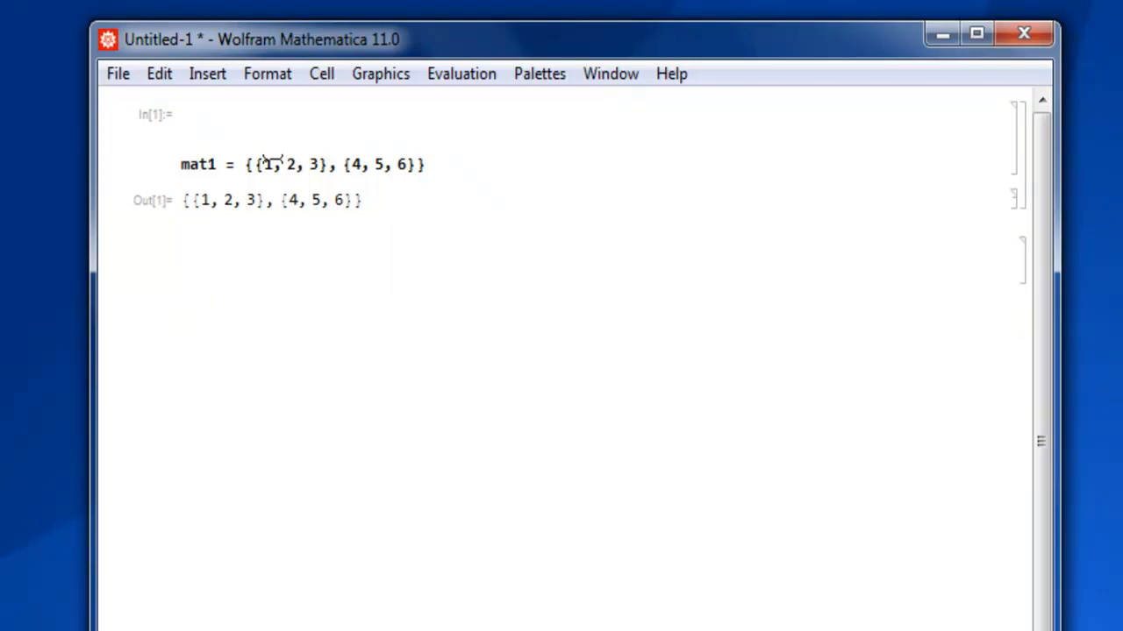
{"action": "type", "text": "mat2"}
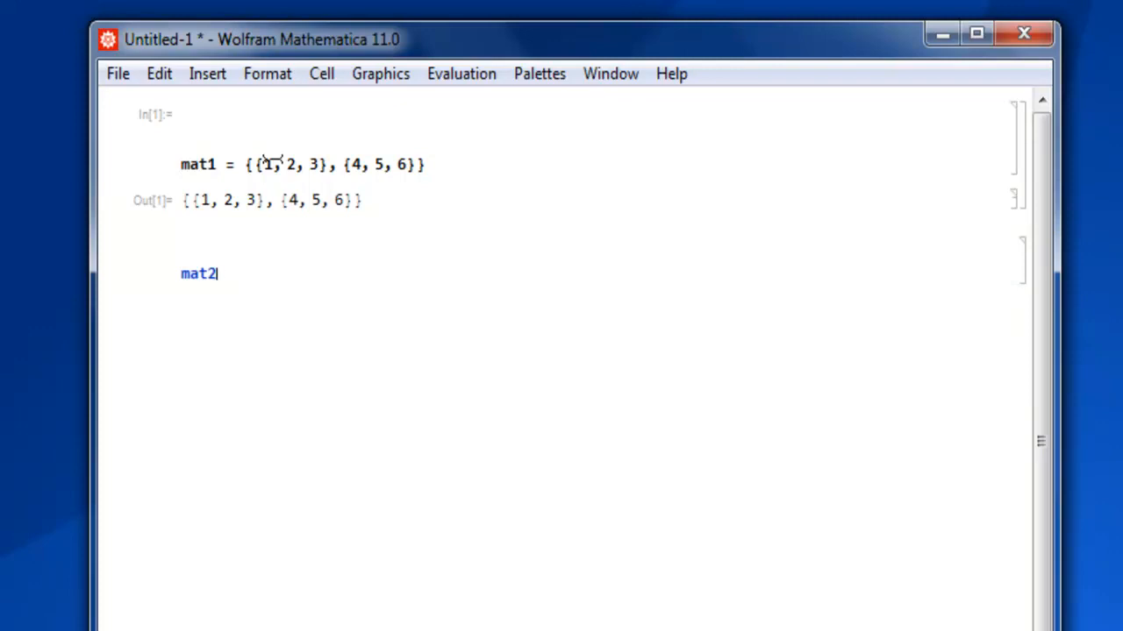
{"action": "type", "text": "= M"}
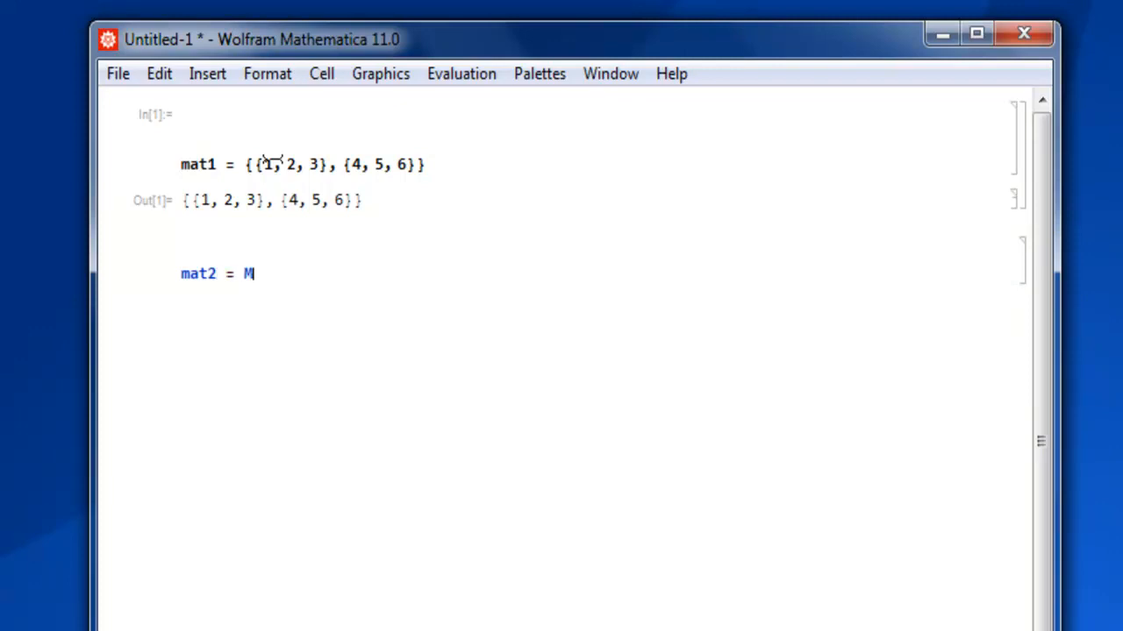
{"action": "type", "text": "atrixForm"}
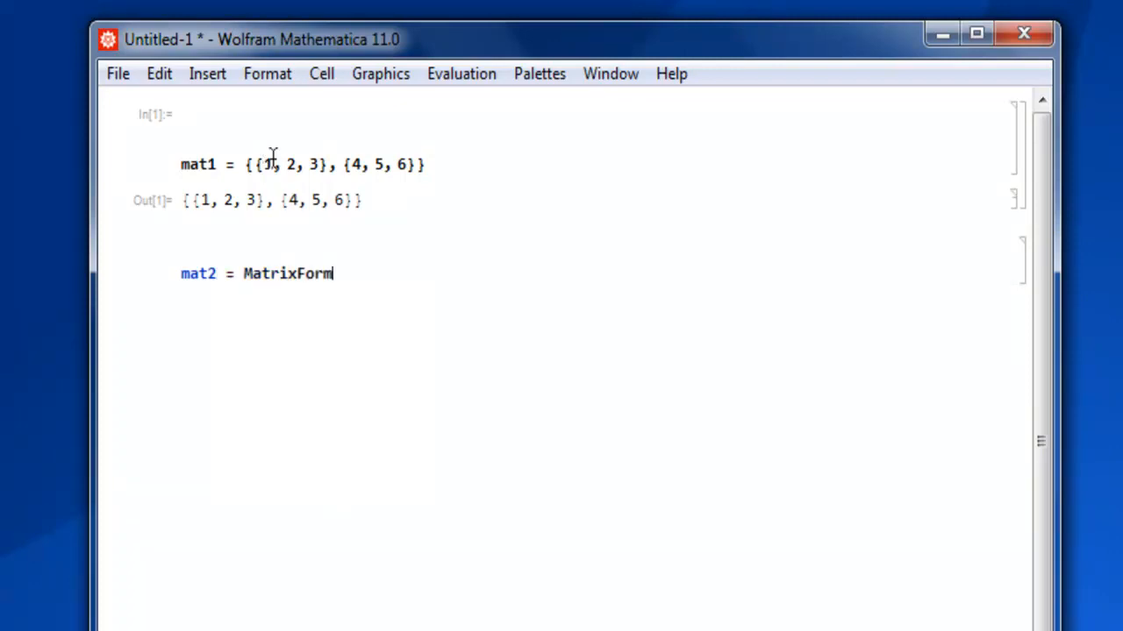
{"action": "type", "text": "[m"}
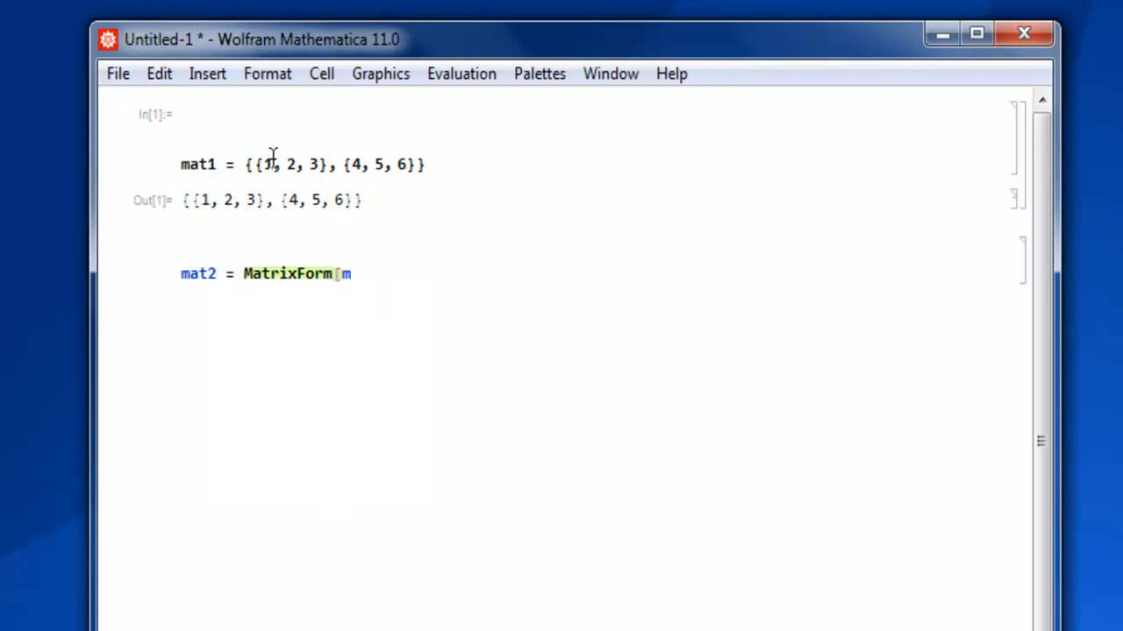
{"action": "type", "text": "mat1"}
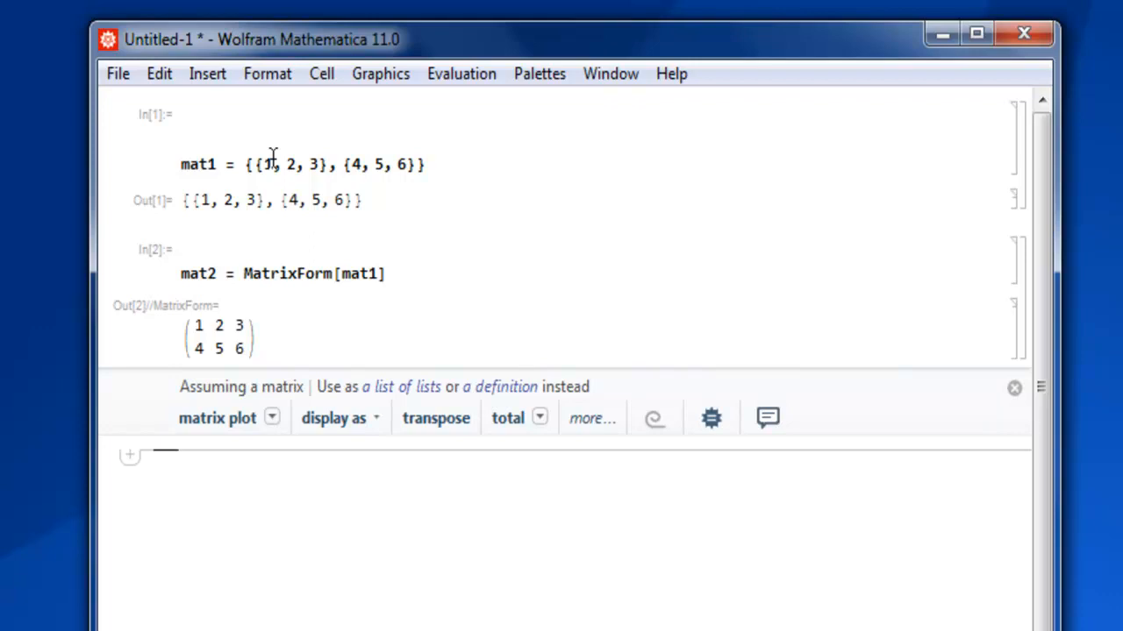
Step: Enter list1 = Flatten[mat1] using autocomplete, returning {1, 2, 3, 4, 5, 6}
{"action": "left_click", "coordinate": [1014, 390]}
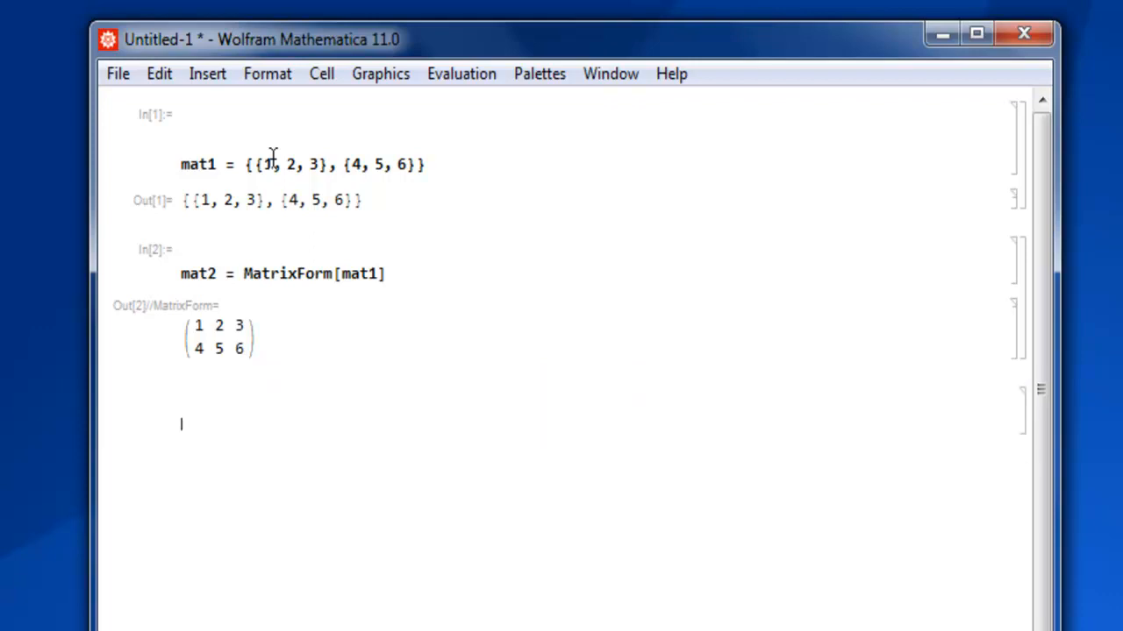
{"action": "type", "text": "list1"}
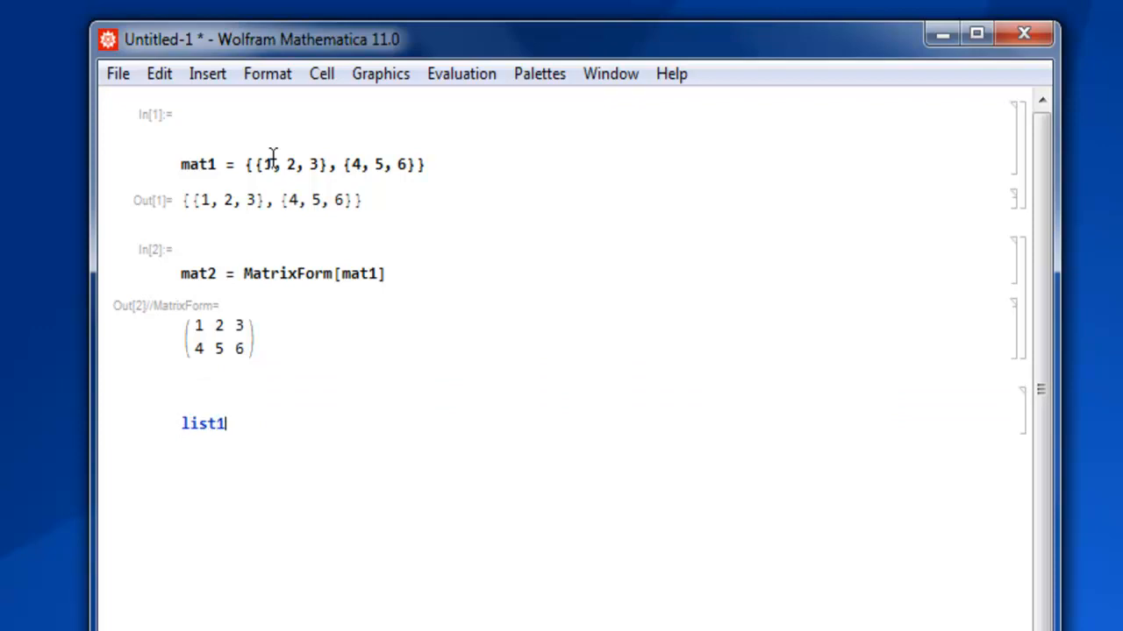
{"action": "type", "text": "="}
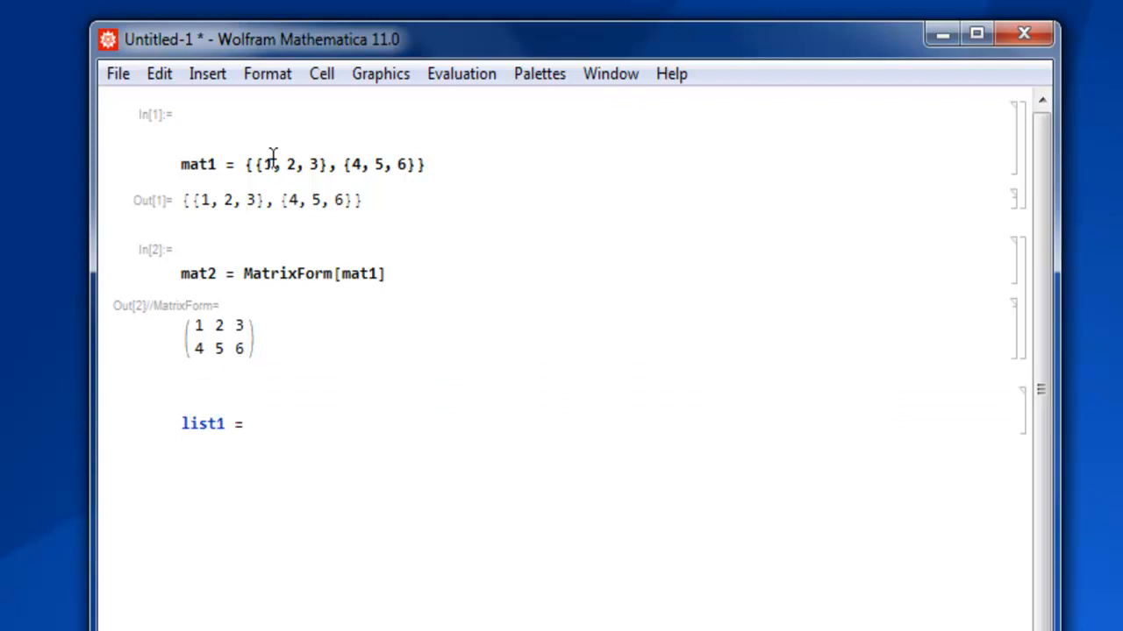
{"action": "type", "text": "Fl"}
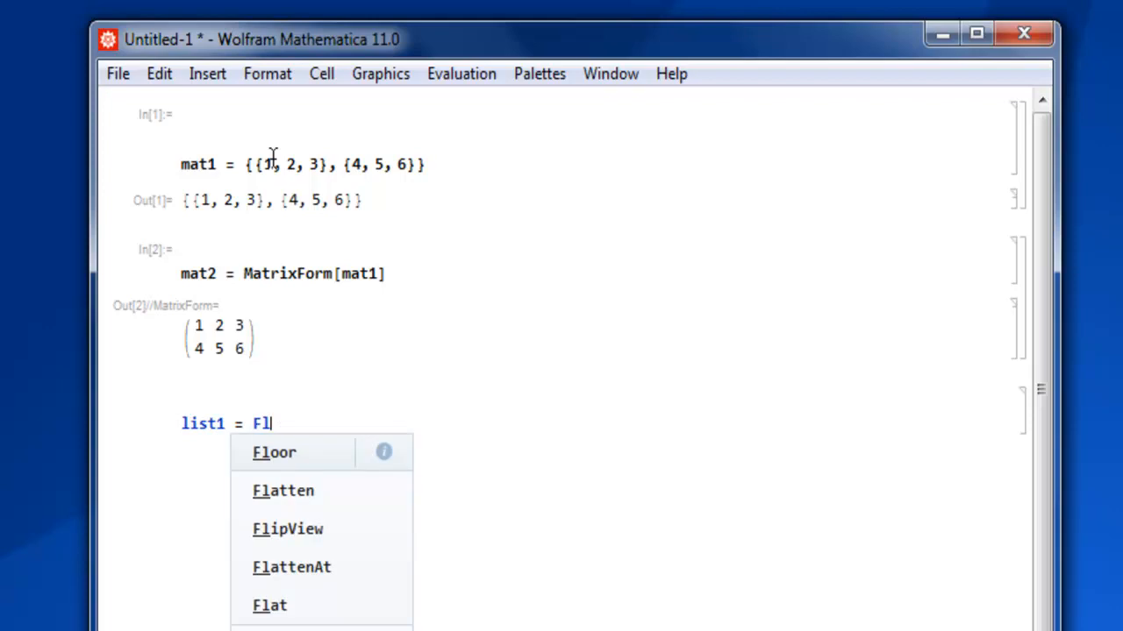
{"action": "left_click", "coordinate": [284, 491]}
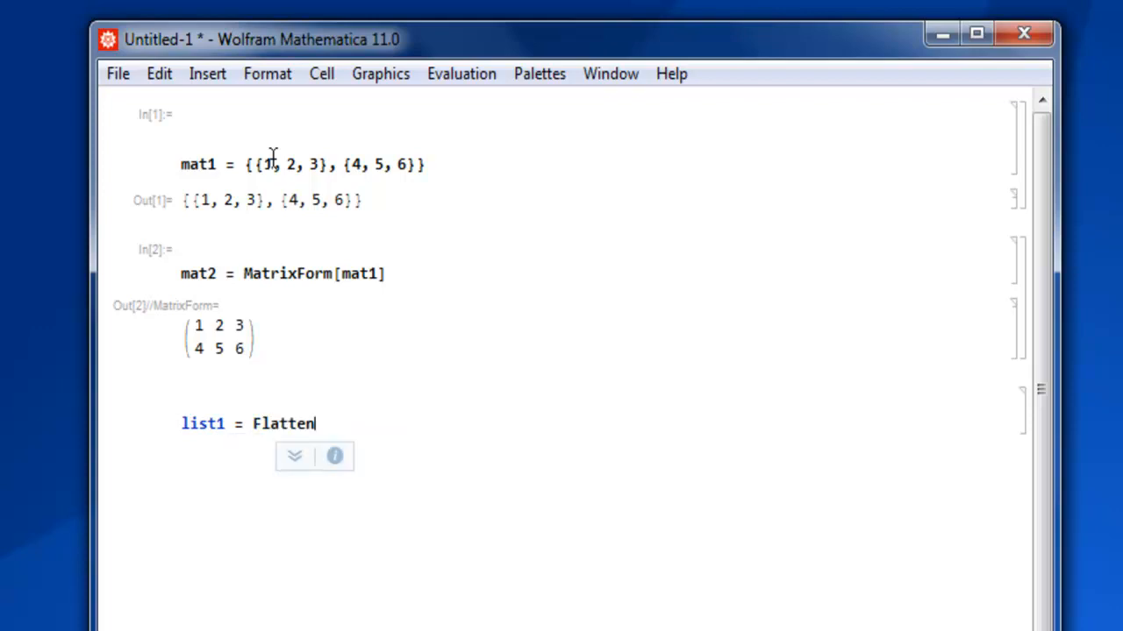
{"action": "type", "text": "[m"}
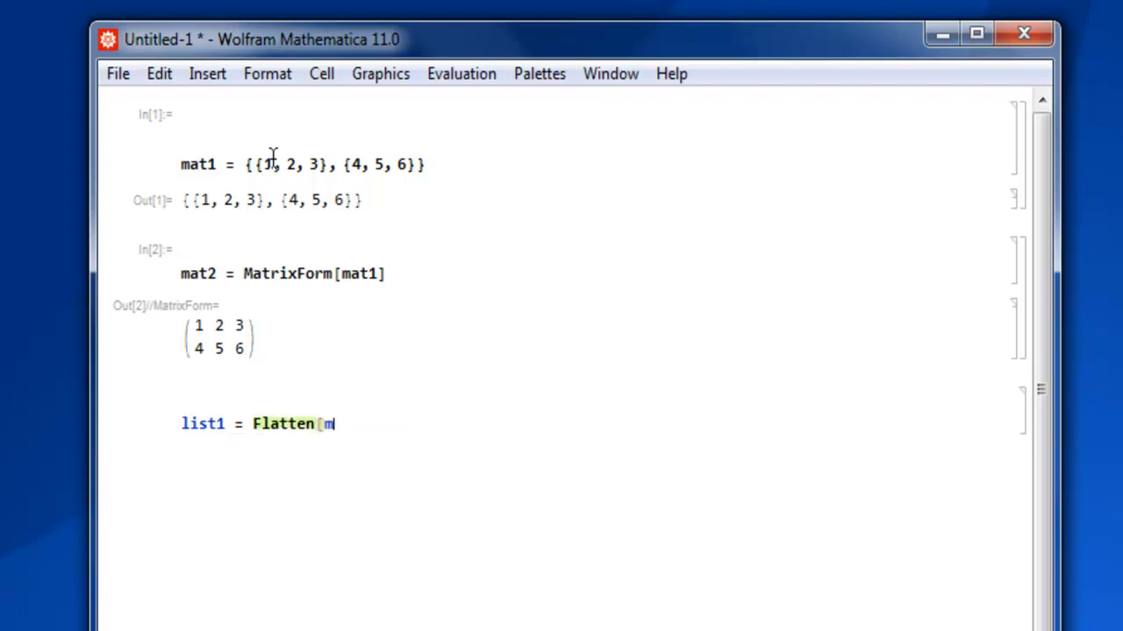
{"action": "type", "text": "at1]"}
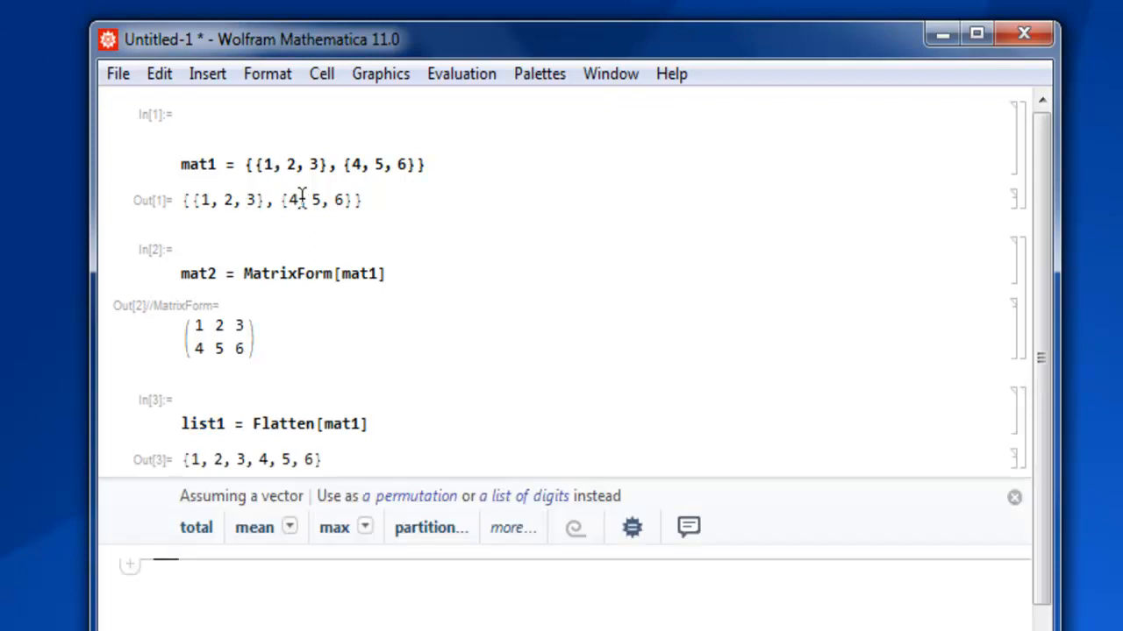
{"action": "mouse_move", "coordinate": [219, 495]}
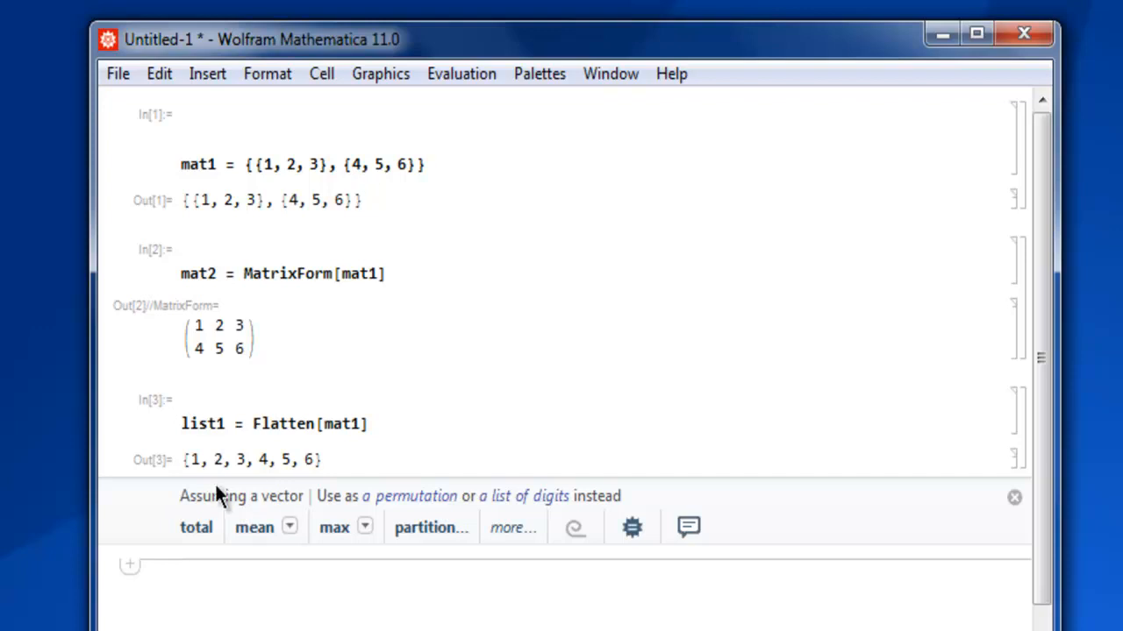
{"action": "mouse_move", "coordinate": [428, 438]}
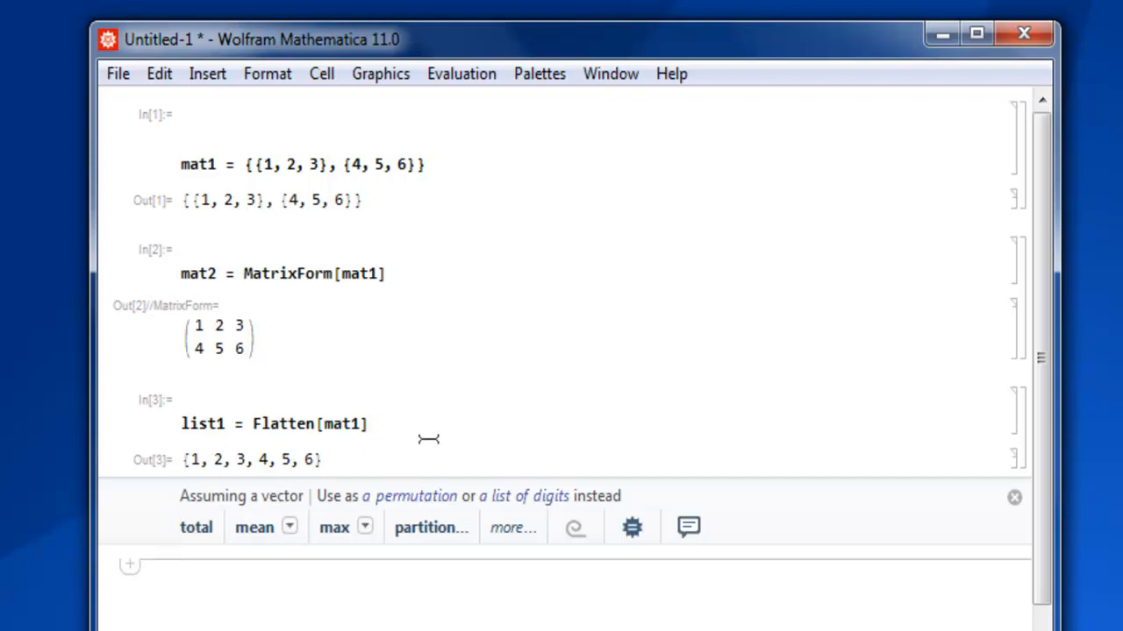